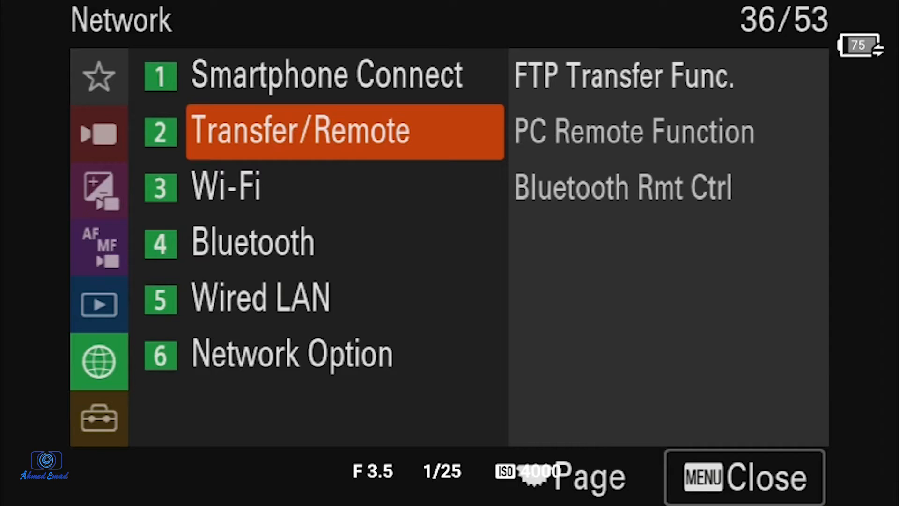
Step: Enter Transfer/Remote under the Network menu to reach the PC Remote options
left_click(343, 131)
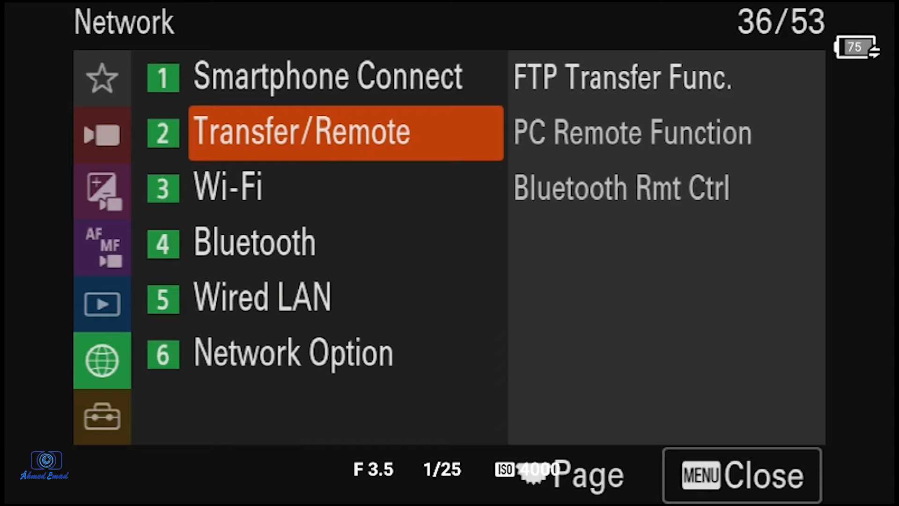
left_click(344, 132)
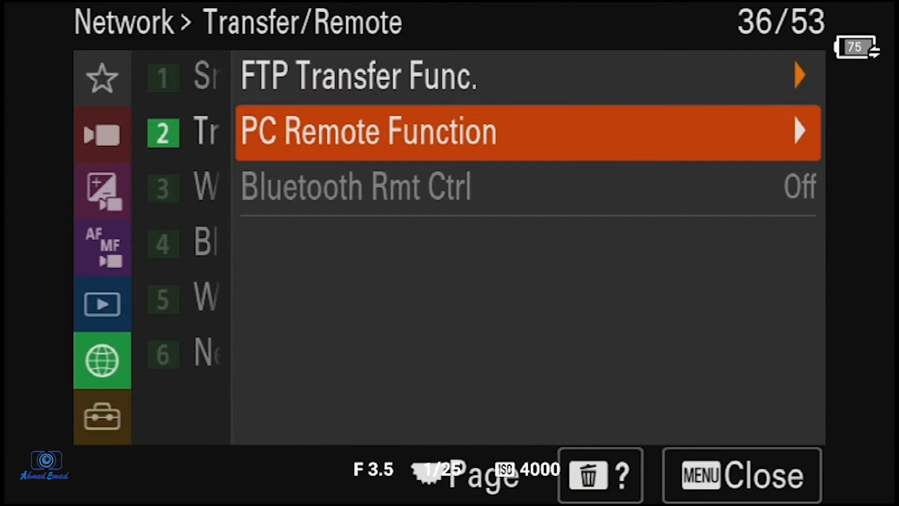
Step: Enter PC Remote Function and confirm PC Remote is On with USB as the method
left_click(527, 132)
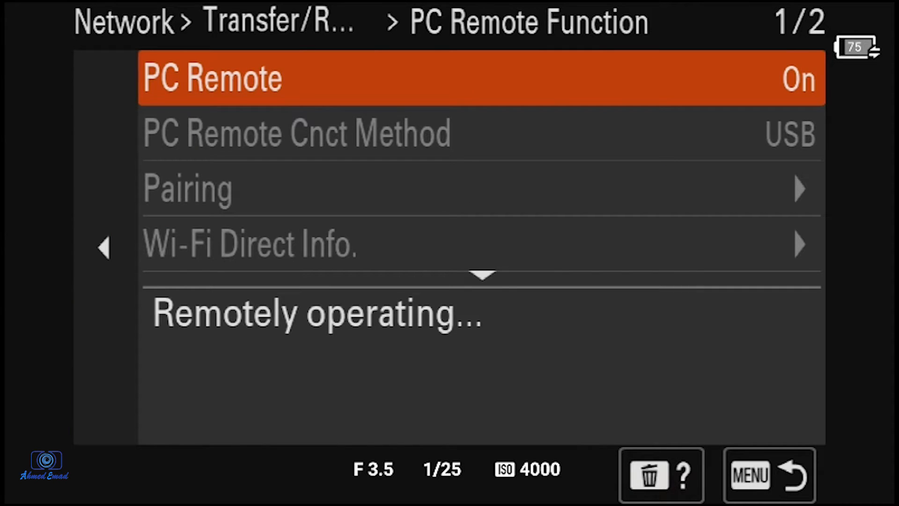
left_click(210, 79)
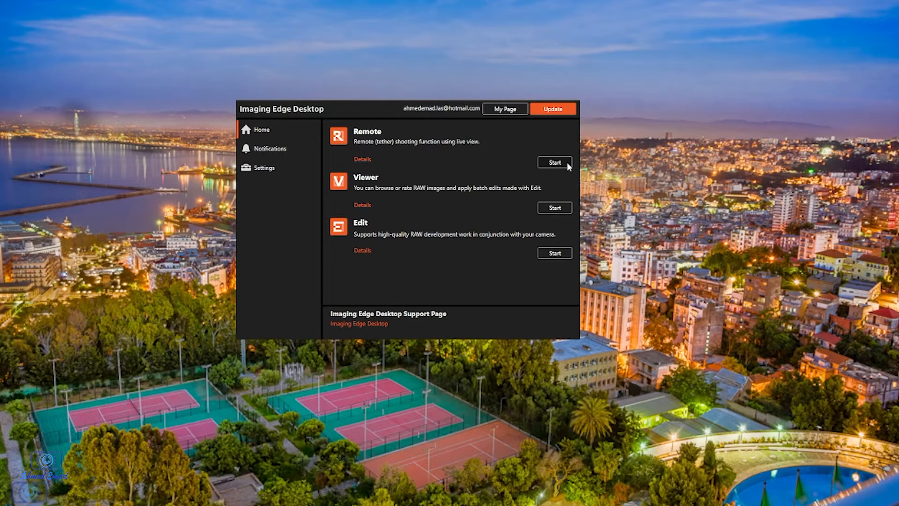
Step: Start Remote and connect to the USB-listed ILCE-7M4 for tethered live view
left_click(554, 162)
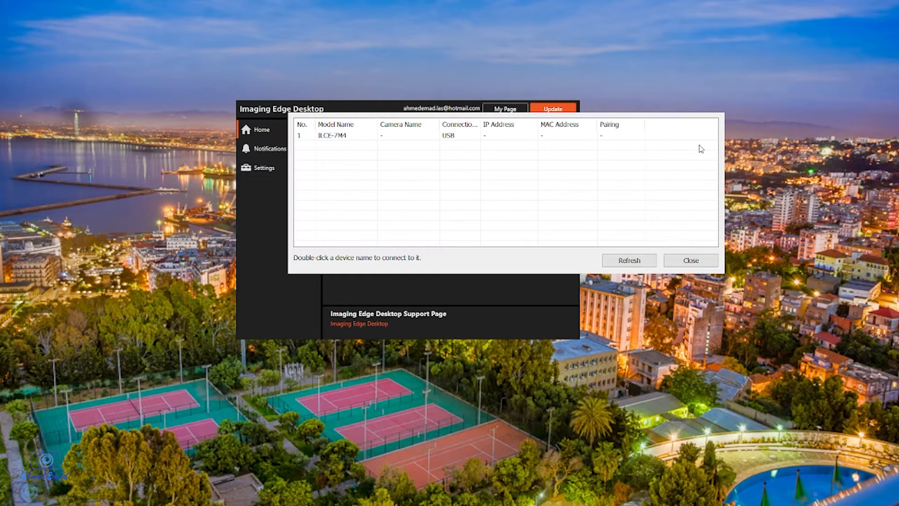
mouse_move(550, 149)
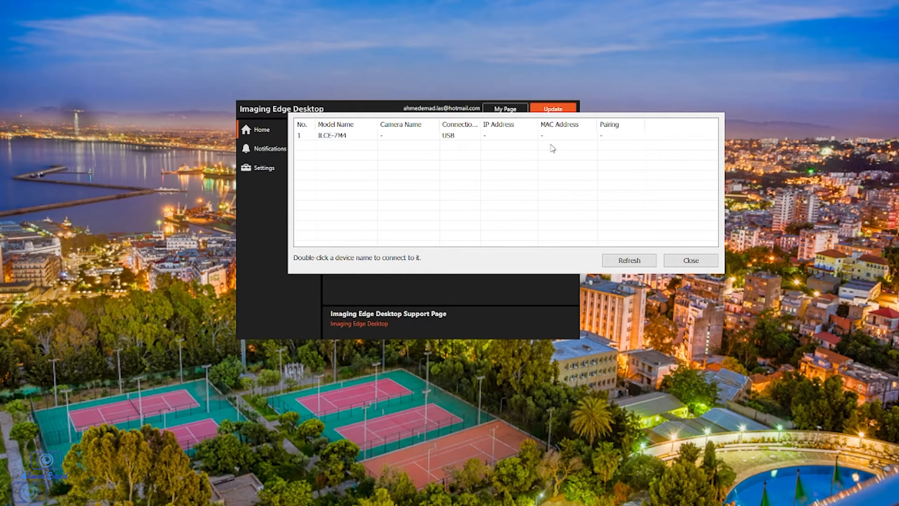
mouse_move(448, 140)
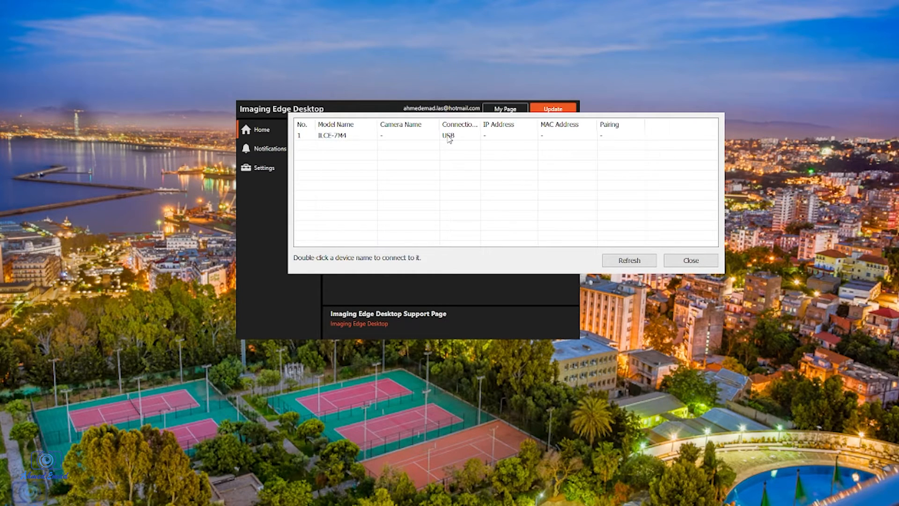
left_click(384, 135)
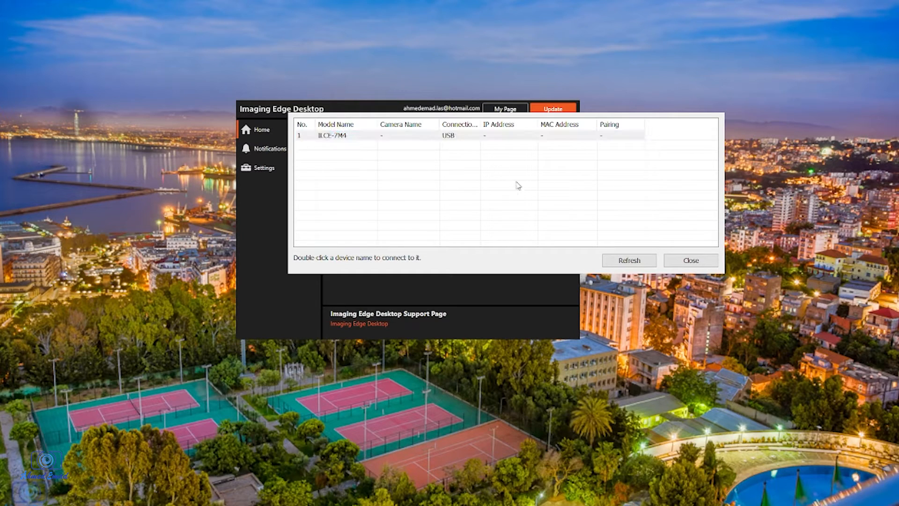
mouse_move(408, 266)
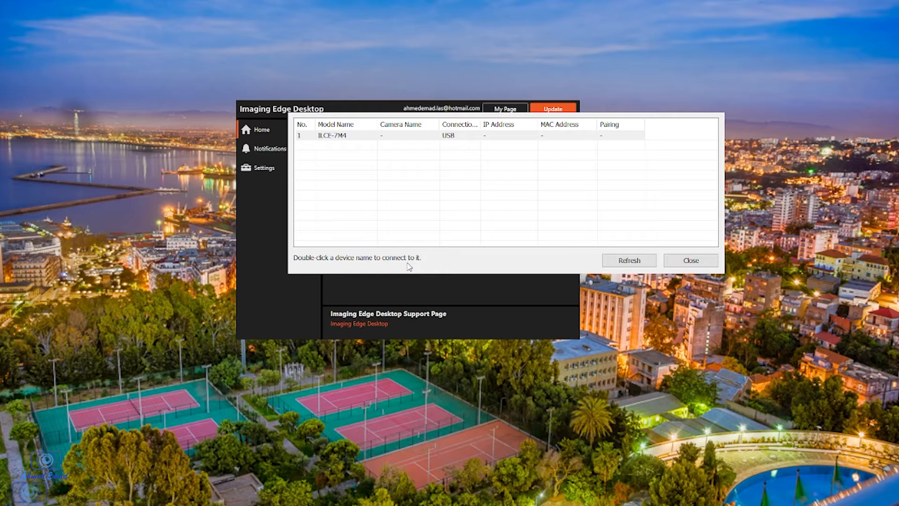
double_click(332, 135)
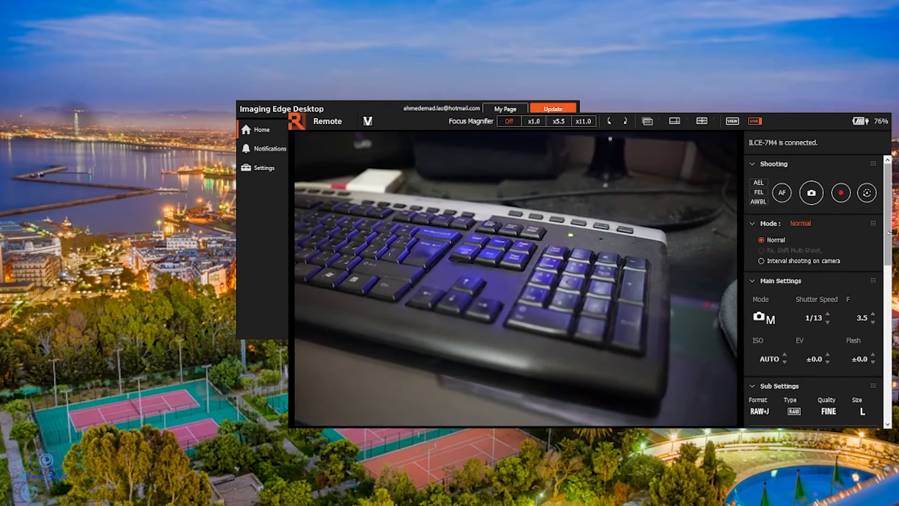
scroll("down", 3)
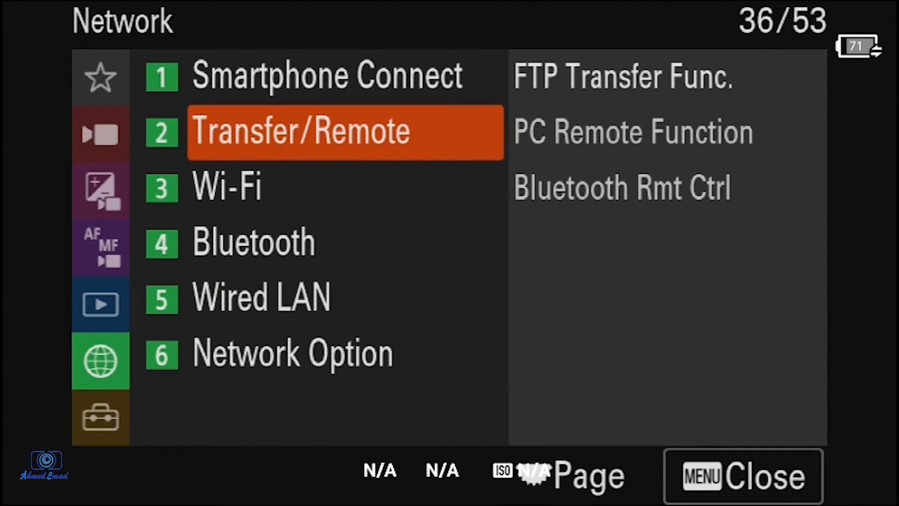
Step: With PC Remote off, bring up the PC Remote Cnct Method choices
left_click(343, 132)
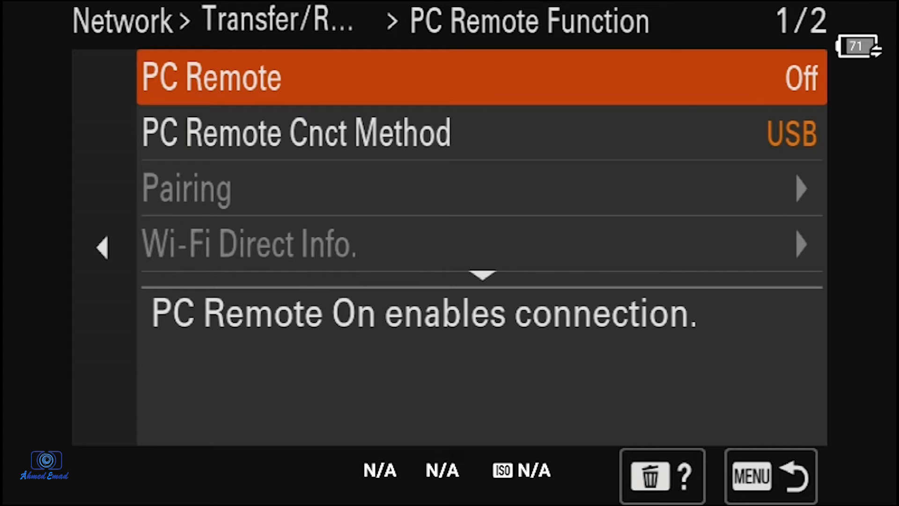
key("Down")
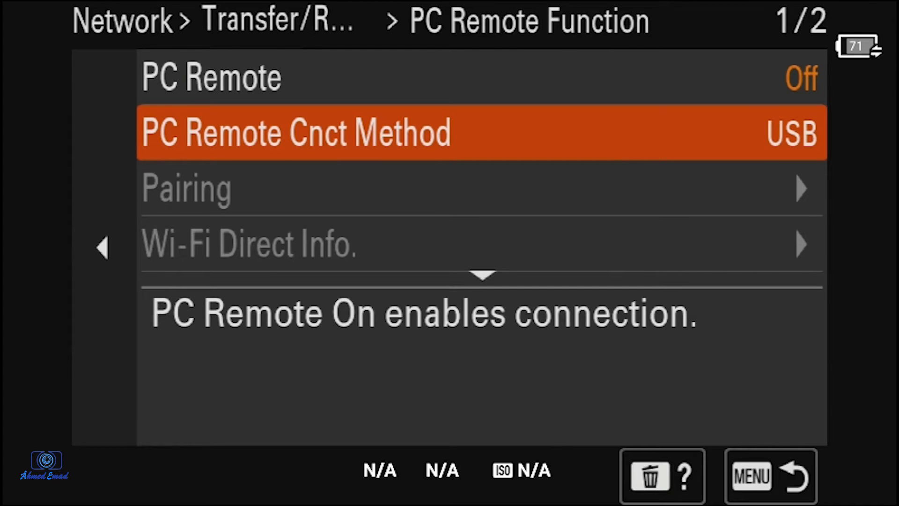
left_click(295, 132)
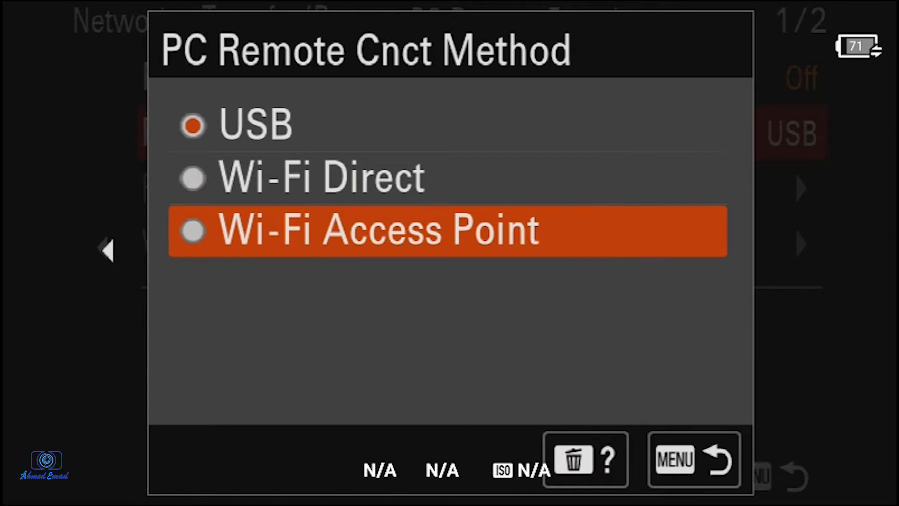
Step: Choose Wi-Fi Access Point as the PC Remote method and go back to Network
left_click(378, 231)
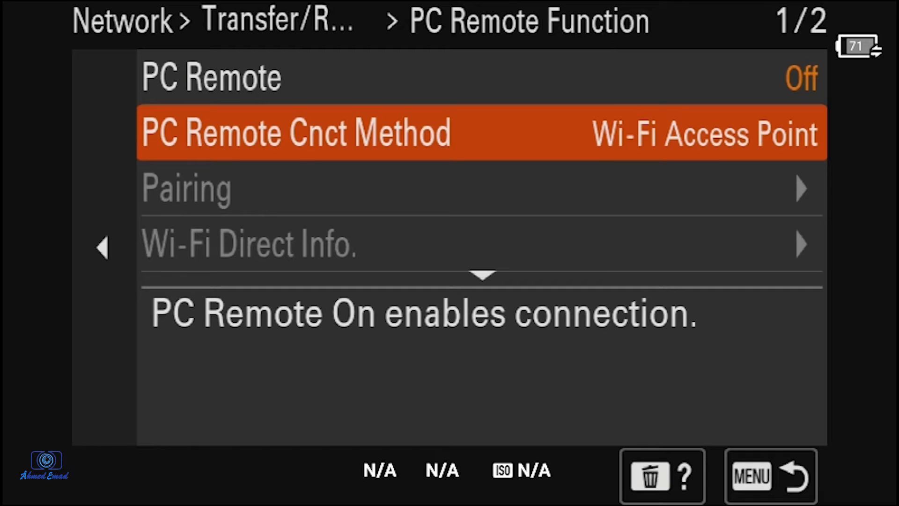
key("up")
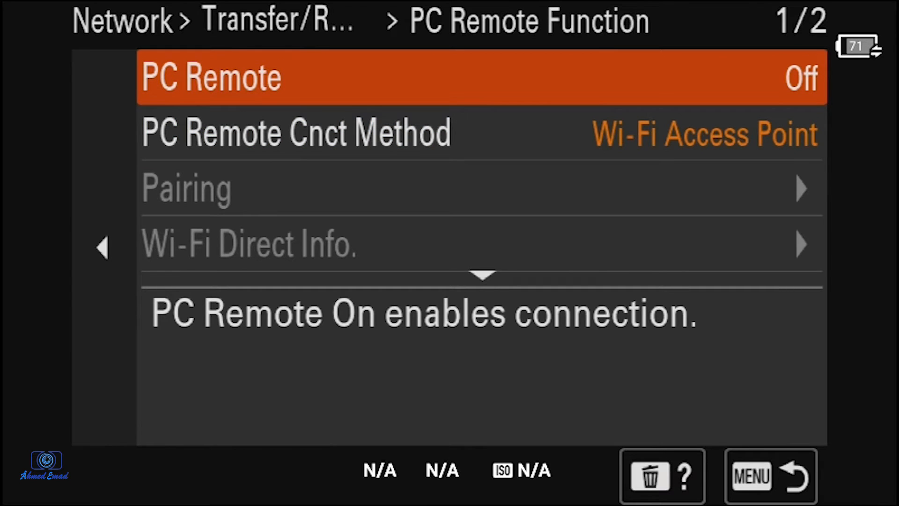
key("Down")
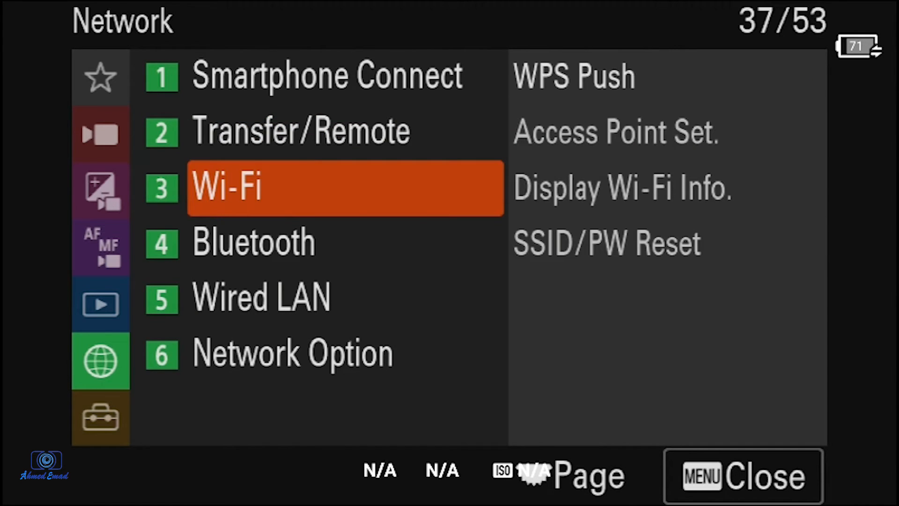
Step: Register access point WE_CEBC38 with IP Address Setting Auto and confirm
left_click(343, 188)
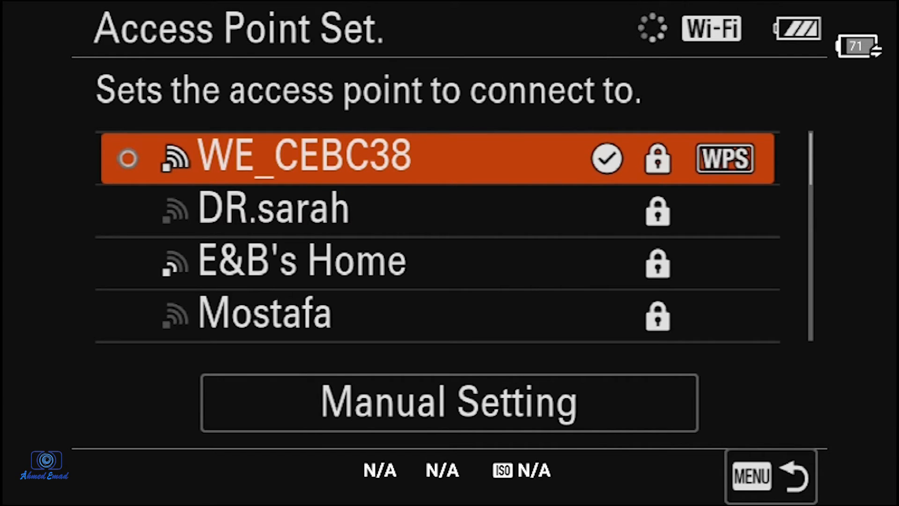
left_click(303, 157)
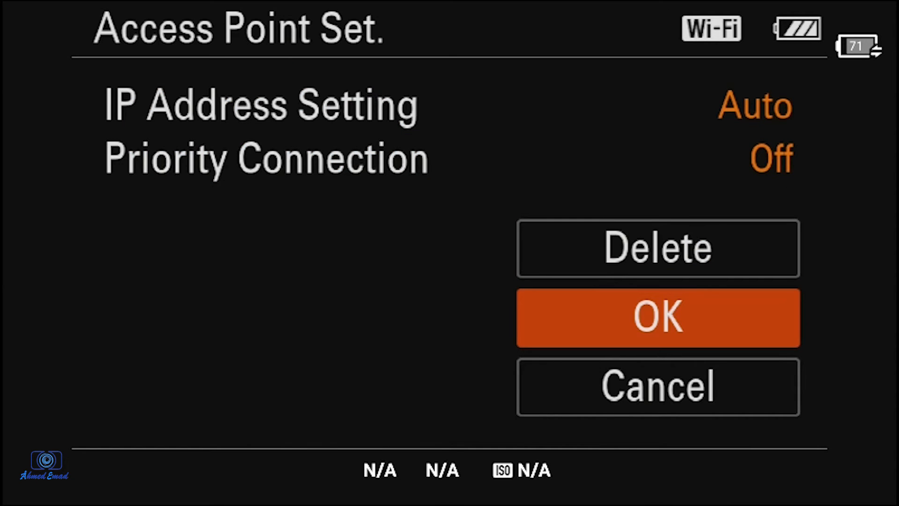
left_click(657, 318)
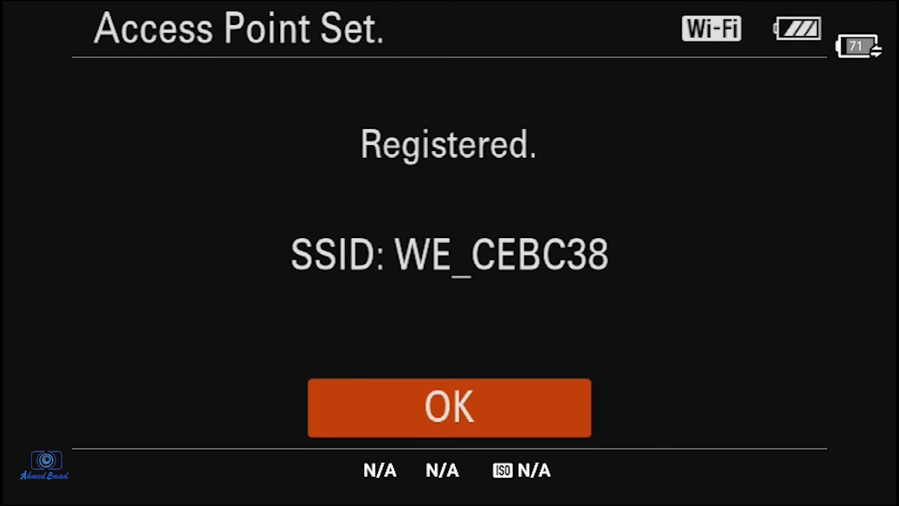
left_click(449, 407)
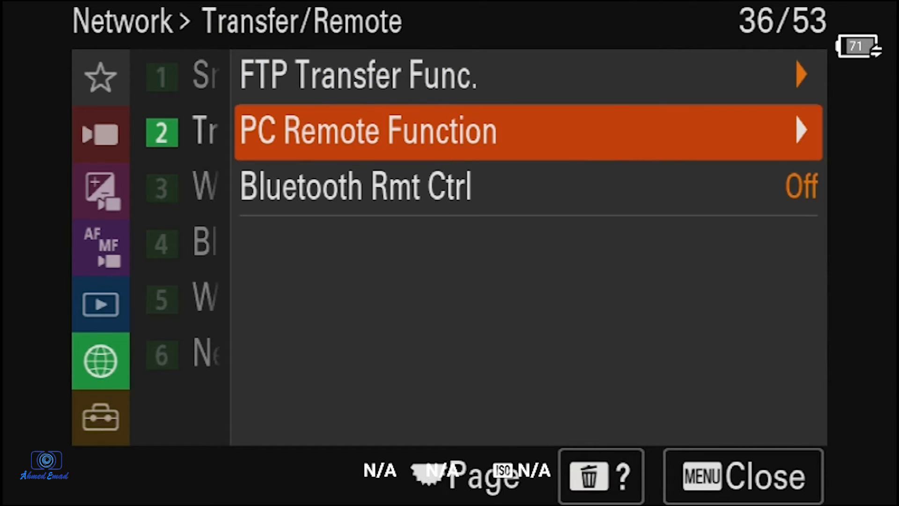
Step: Switch PC Remote to On so the camera searches for WE_CEBC38, then leave the menu
left_click(367, 131)
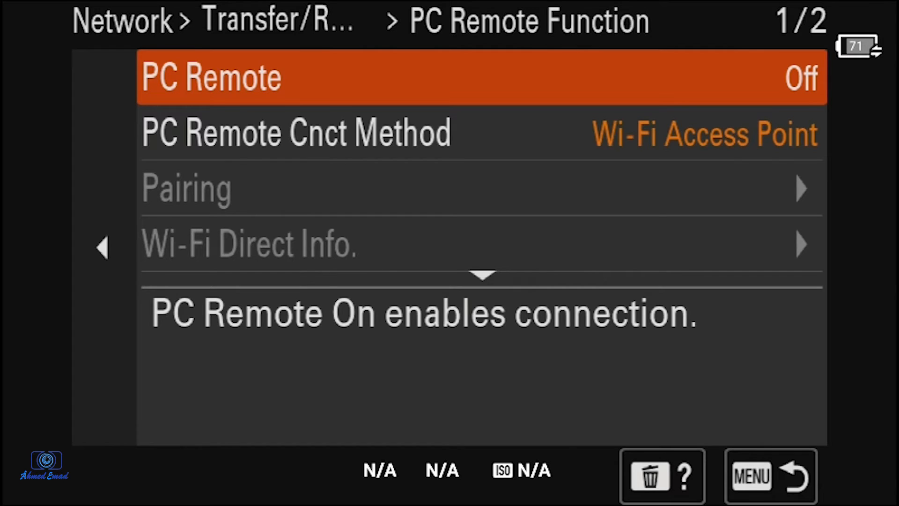
left_click(210, 78)
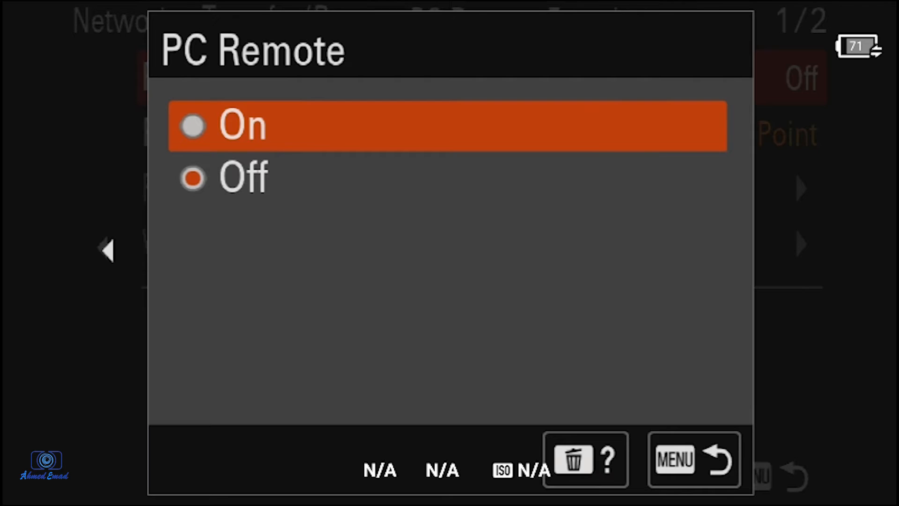
left_click(241, 125)
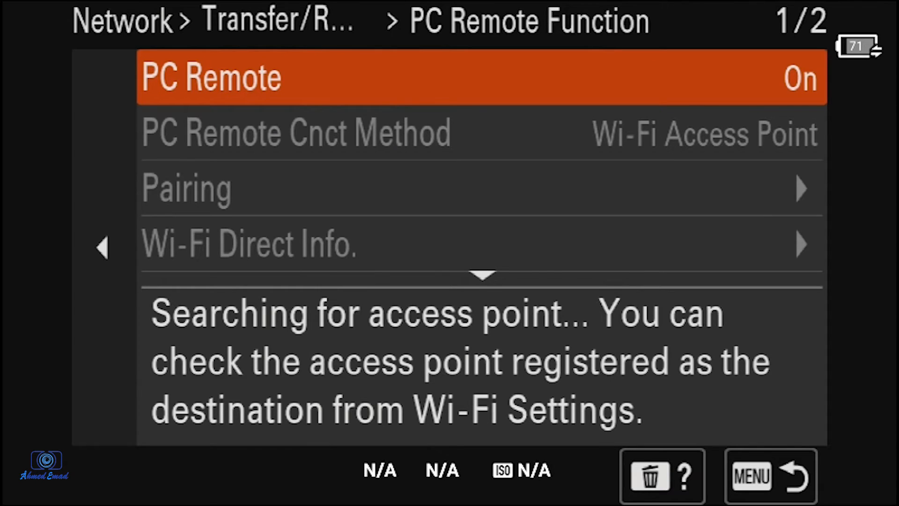
key("down")
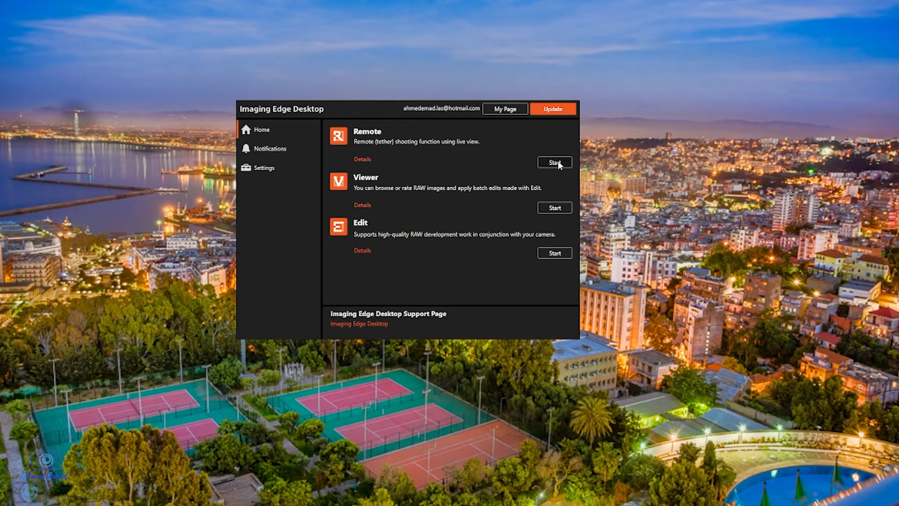
Step: Start Remote and connect to the ILCE-7M4 listed over IP for wireless tethering
left_click(554, 162)
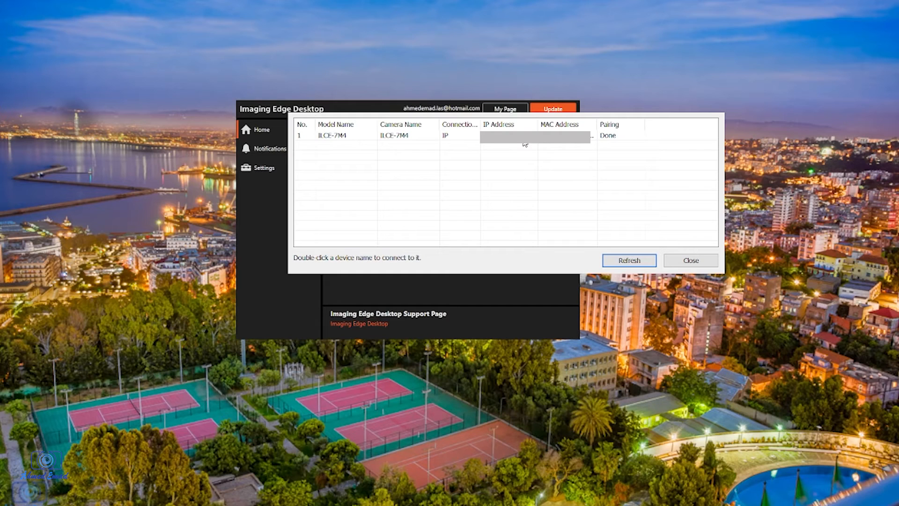
left_click(402, 135)
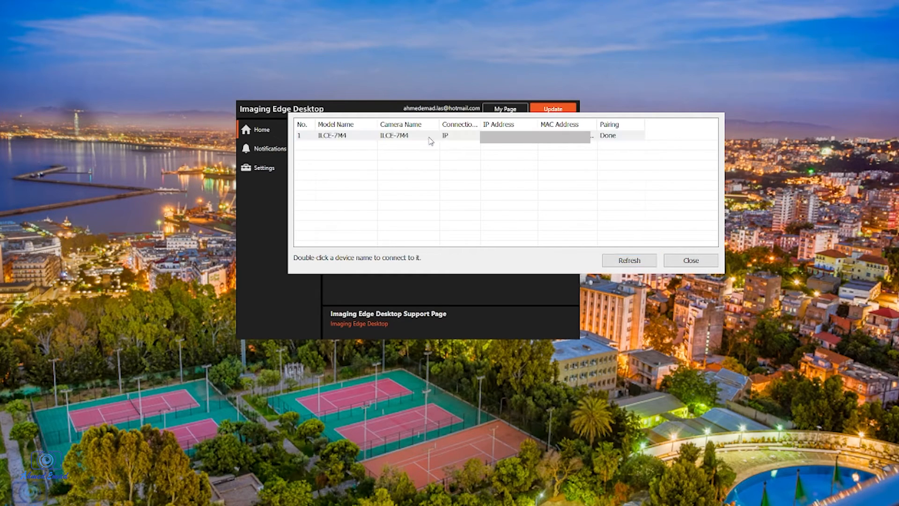
mouse_move(485, 174)
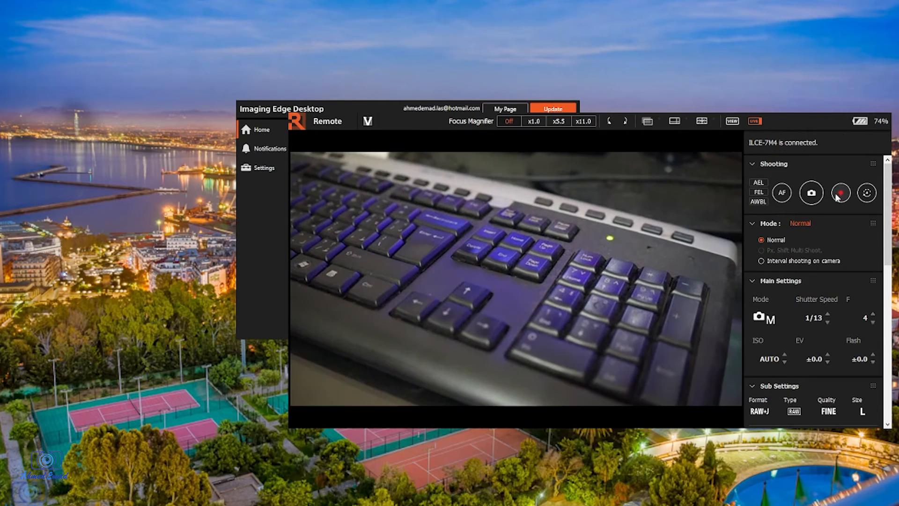
Step: Record a short clip with the red record button, starting and stopping it
left_click(841, 192)
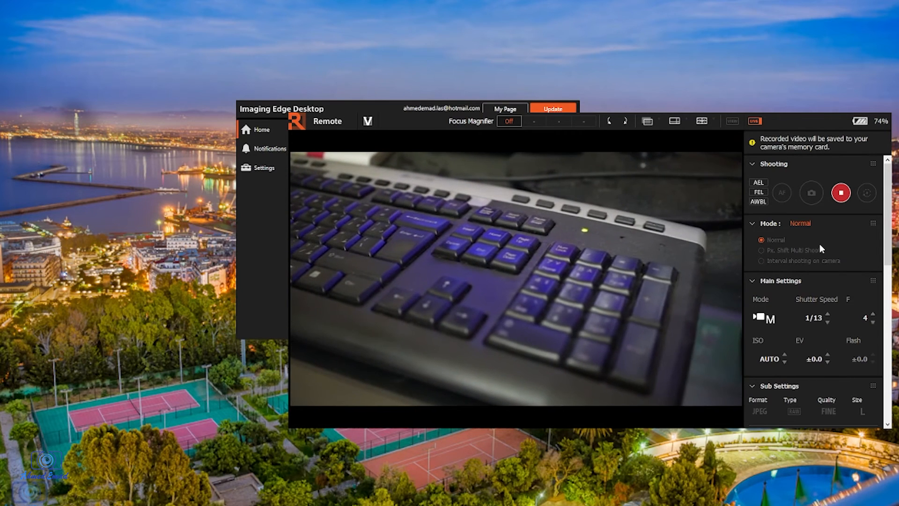
left_click(841, 193)
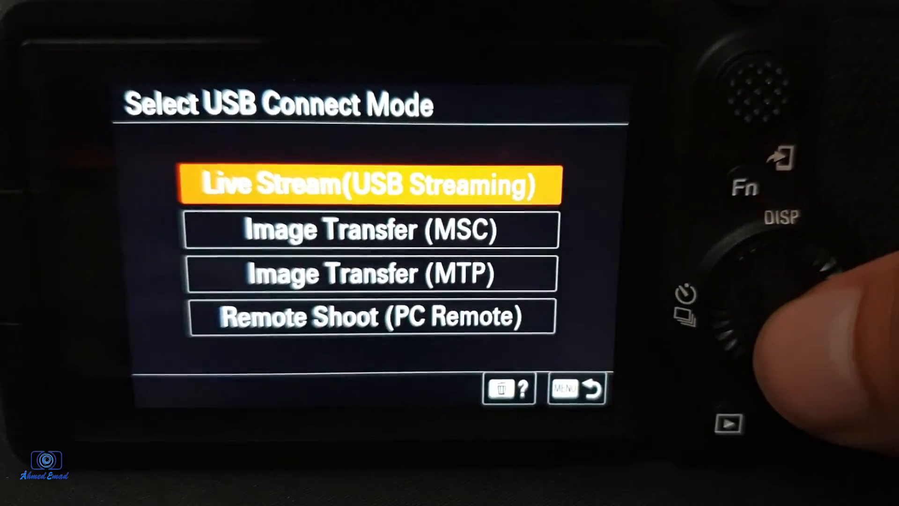
Step: Choose Live Stream (USB Streaming) as the USB connect mode for OBS capture
left_click(371, 184)
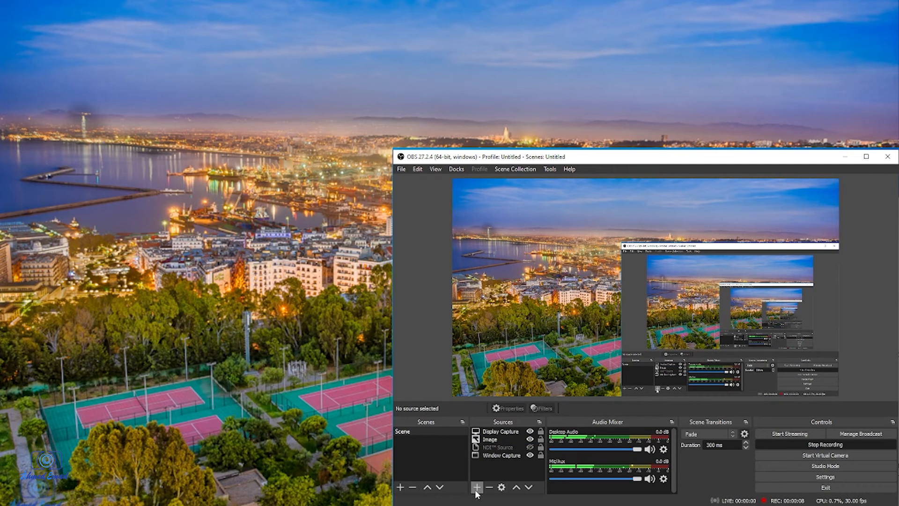
Step: Add a Video Capture Device source with the default name via Create new
left_click(476, 487)
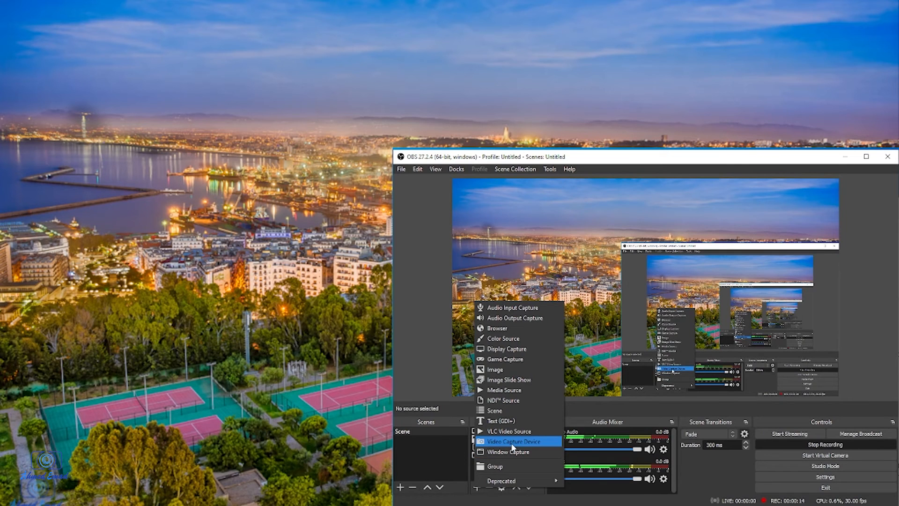
left_click(514, 441)
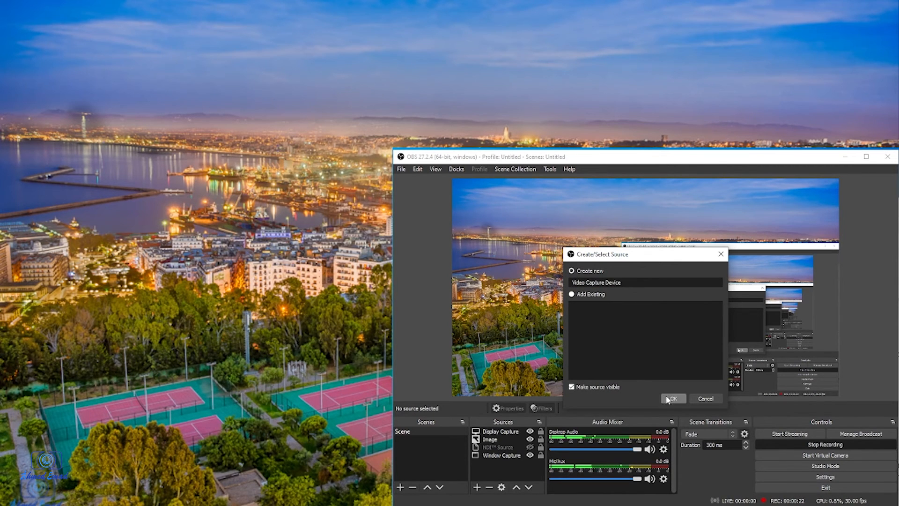
left_click(672, 399)
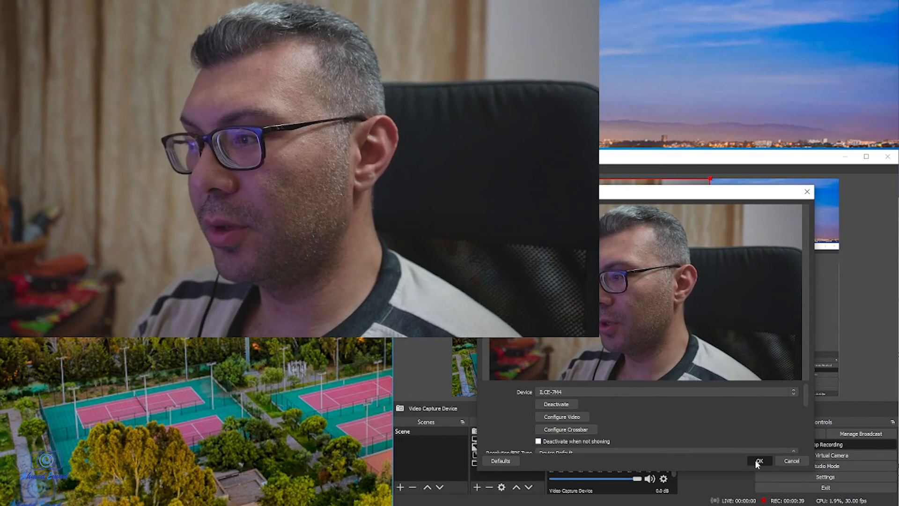
Step: Confirm the ILCE-7M4 as the capture device with OK
left_click(758, 461)
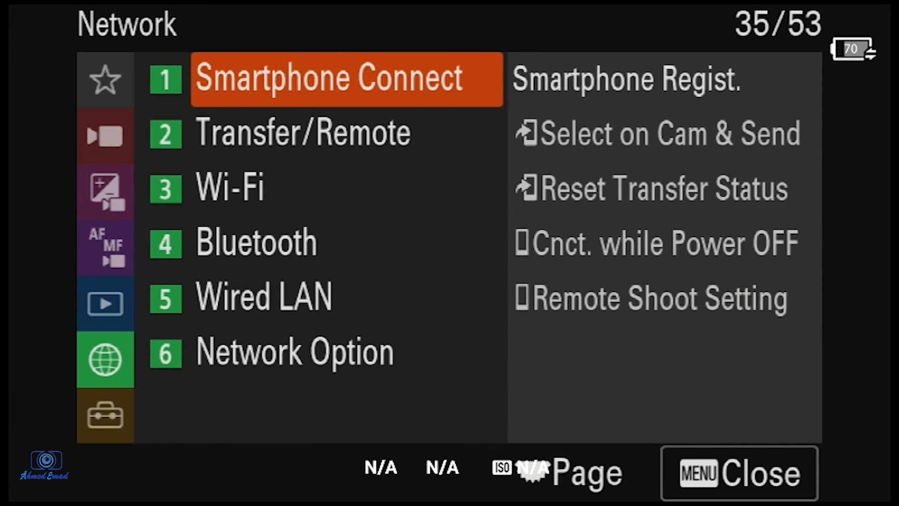
Step: Go to Network's Transfer/Remote page listing FTP Transfer, PC Remote and Bluetooth remote
left_click(303, 132)
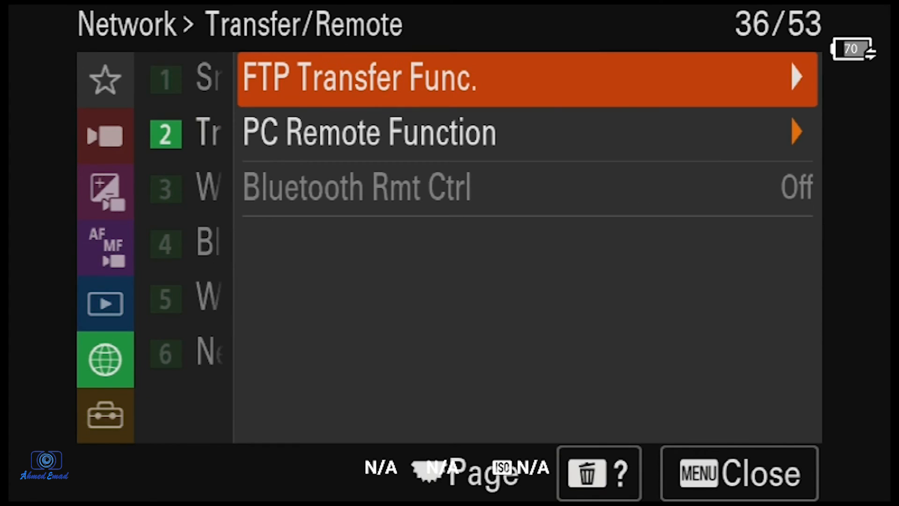